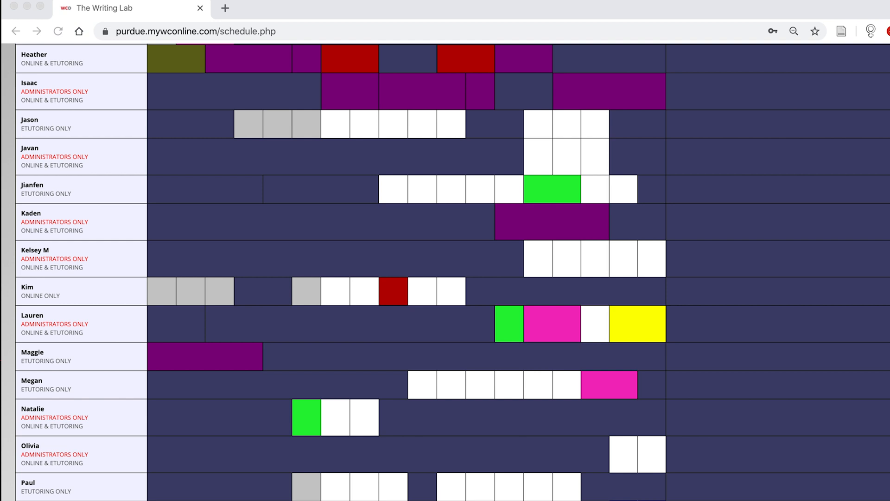
{"action": "mouse_move", "coordinate": [492, 454]}
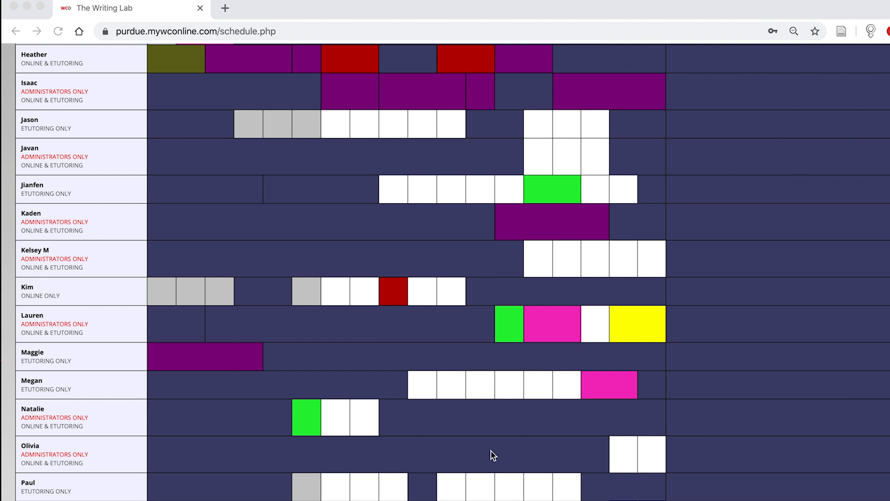
{"action": "mouse_move", "coordinate": [350, 79]}
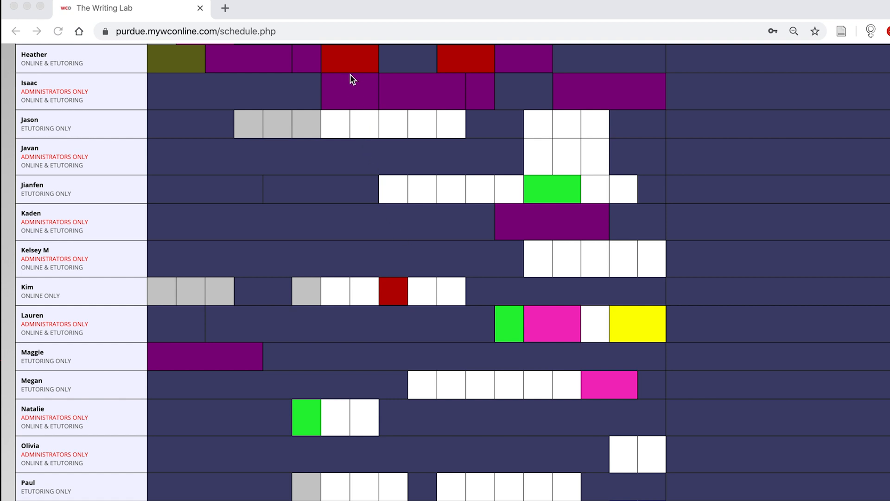
{"action": "mouse_move", "coordinate": [335, 60]}
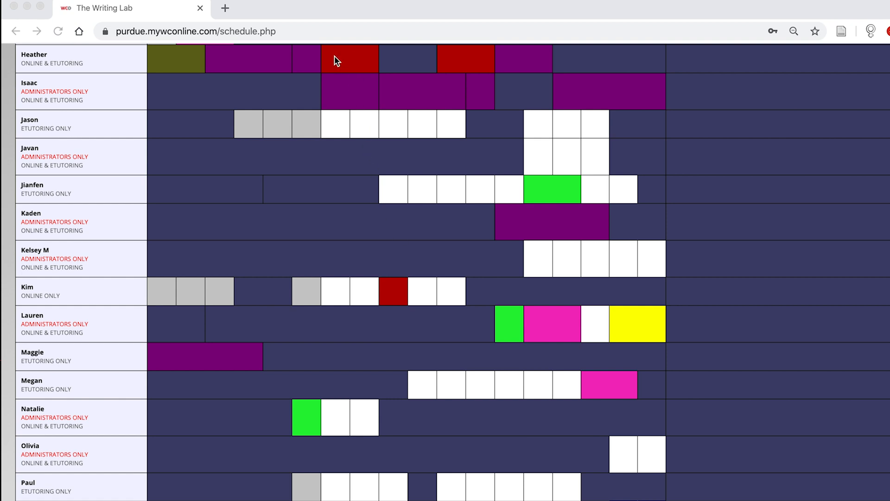
{"action": "mouse_move", "coordinate": [349, 59]}
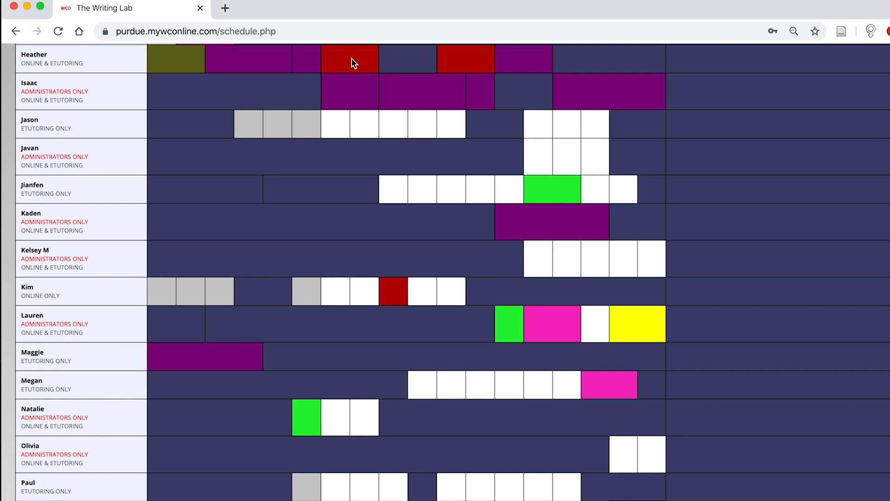
- Open the March 25, 2020 12:00–1:00pm appointment from the top tutor row
{"action": "left_click", "coordinate": [351, 58]}
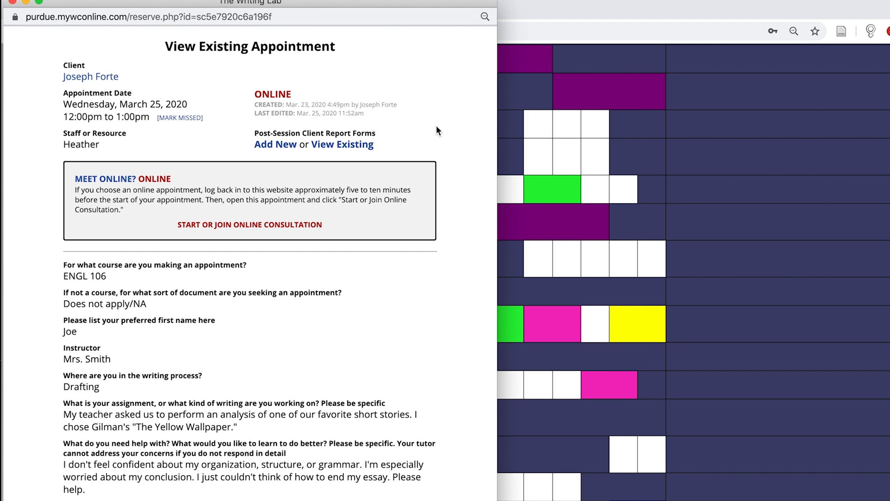
{"action": "mouse_move", "coordinate": [272, 83]}
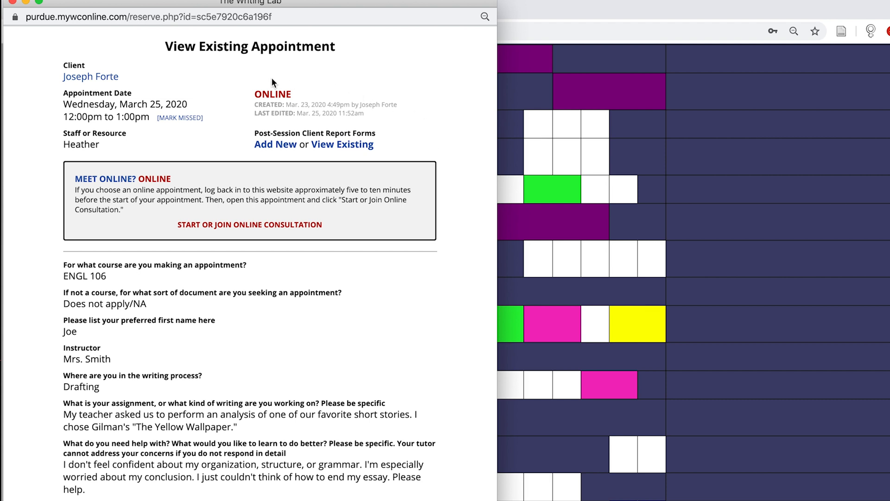
{"action": "mouse_move", "coordinate": [251, 109]}
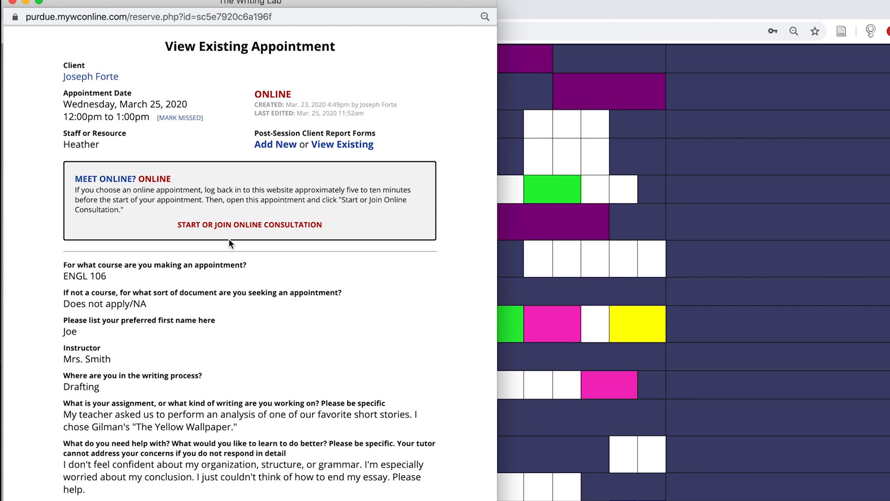
{"action": "mouse_move", "coordinate": [221, 240]}
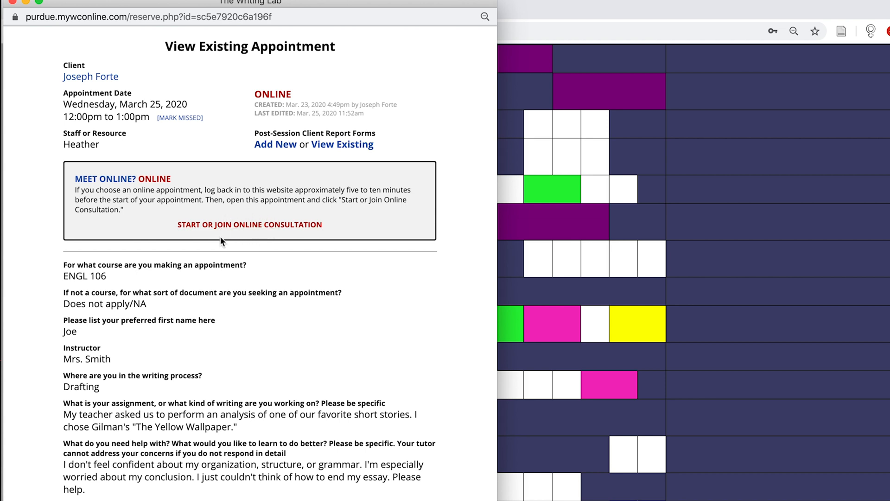
{"action": "mouse_move", "coordinate": [284, 243]}
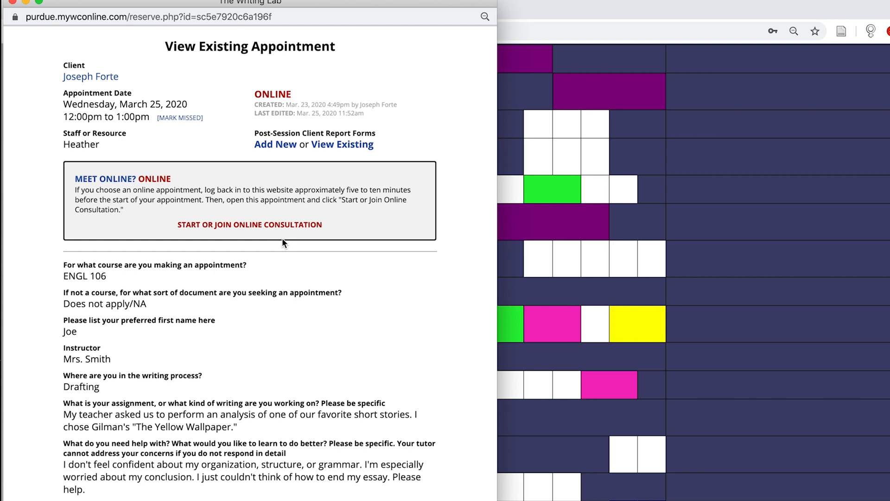
{"action": "mouse_move", "coordinate": [78, 334]}
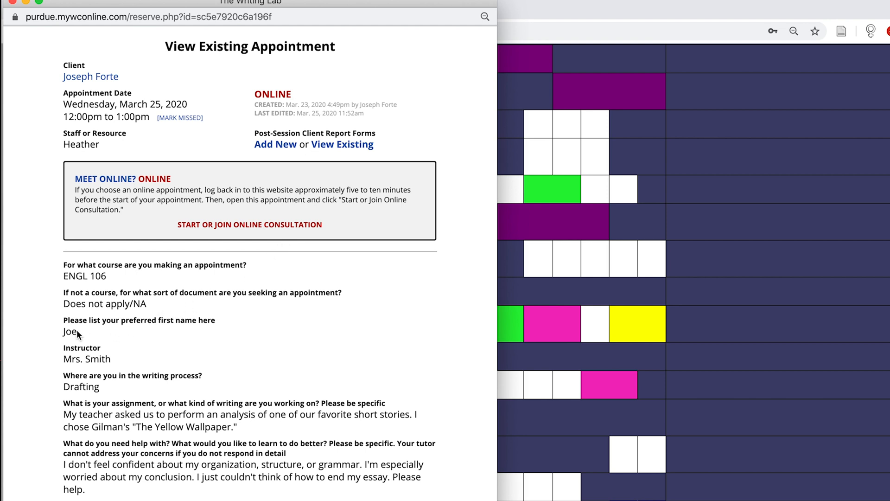
{"action": "scroll", "scroll_direction": "down", "scroll_amount": 3}
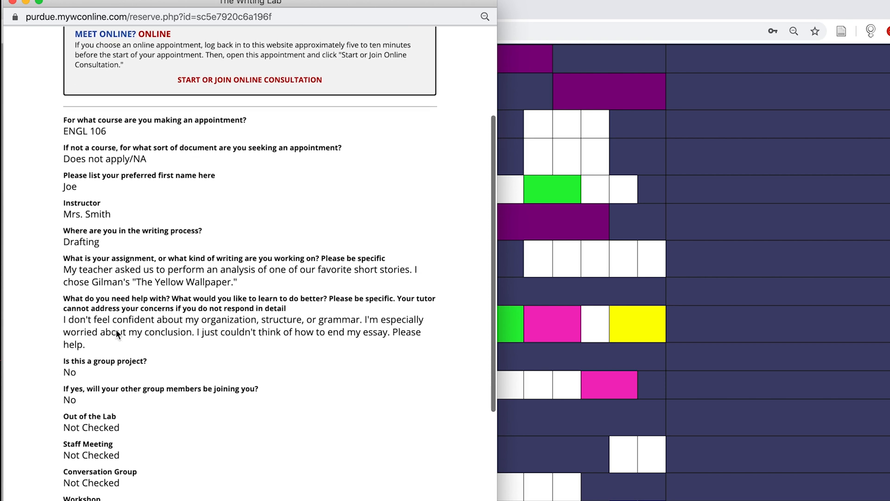
{"action": "scroll", "scroll_direction": "down", "scroll_amount": 3}
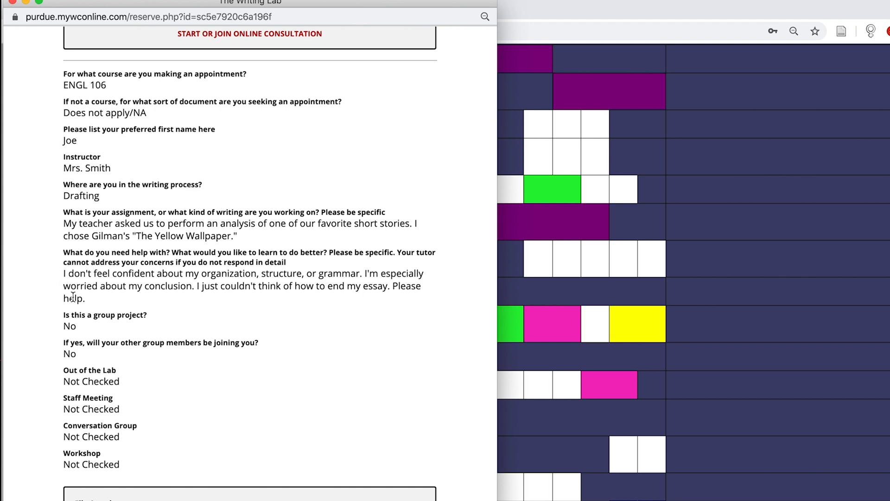
{"action": "mouse_move", "coordinate": [102, 300]}
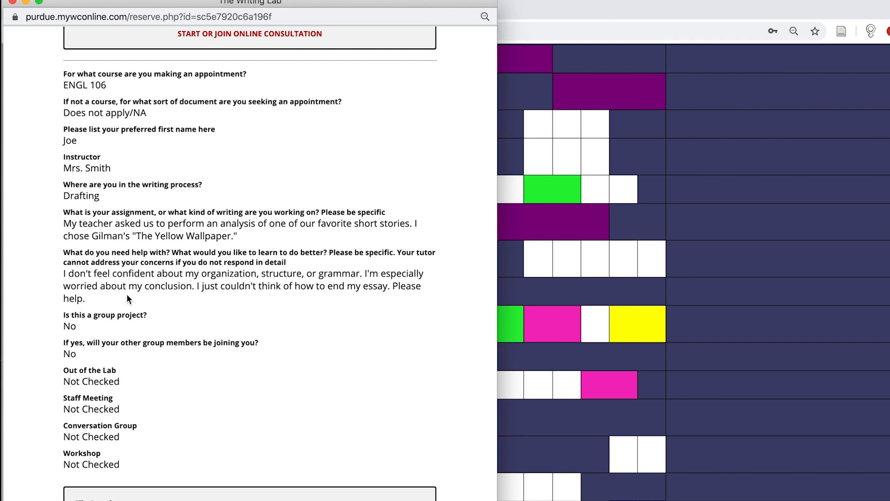
{"action": "scroll", "scroll_direction": "down", "scroll_amount": 3}
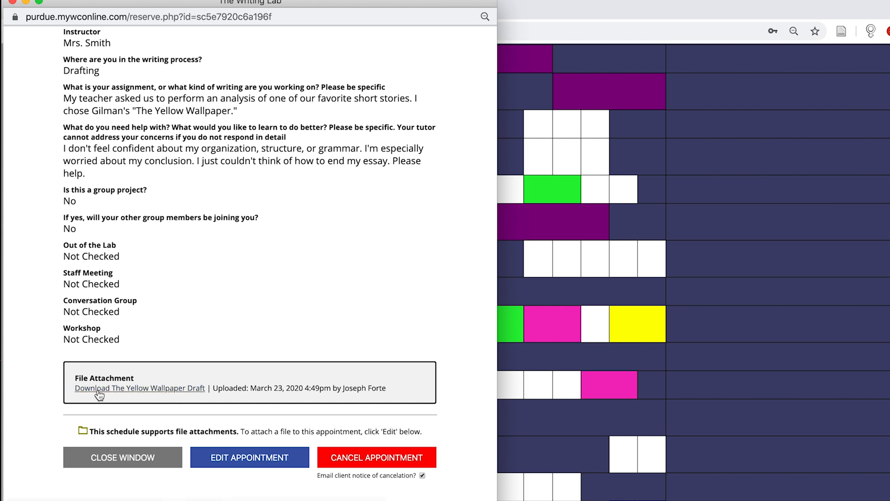
{"action": "mouse_move", "coordinate": [88, 402]}
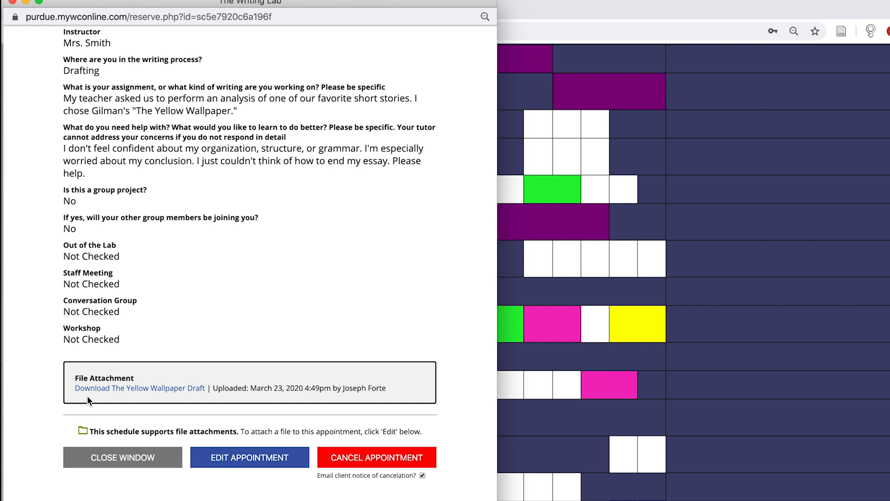
{"action": "mouse_move", "coordinate": [104, 399]}
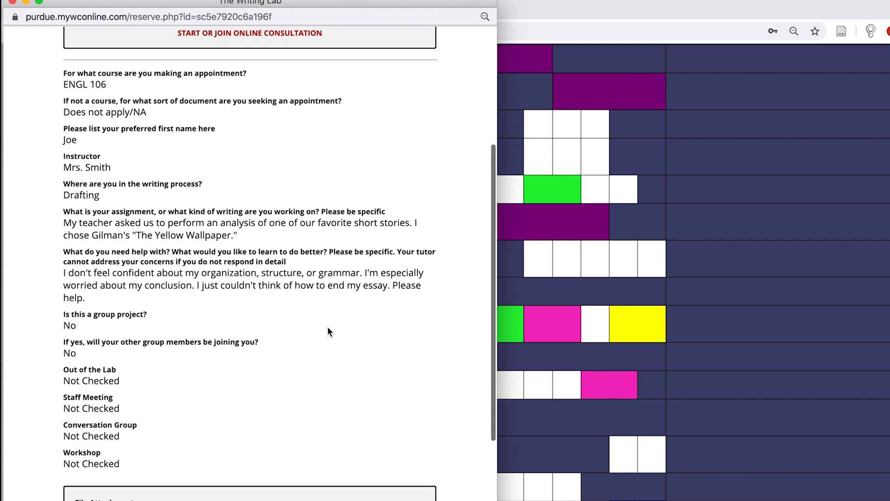
- Launch the appointment's online consultation room via START OR JOIN ONLINE CONSULTATION
{"action": "scroll", "scroll_direction": "down", "scroll_amount": 3}
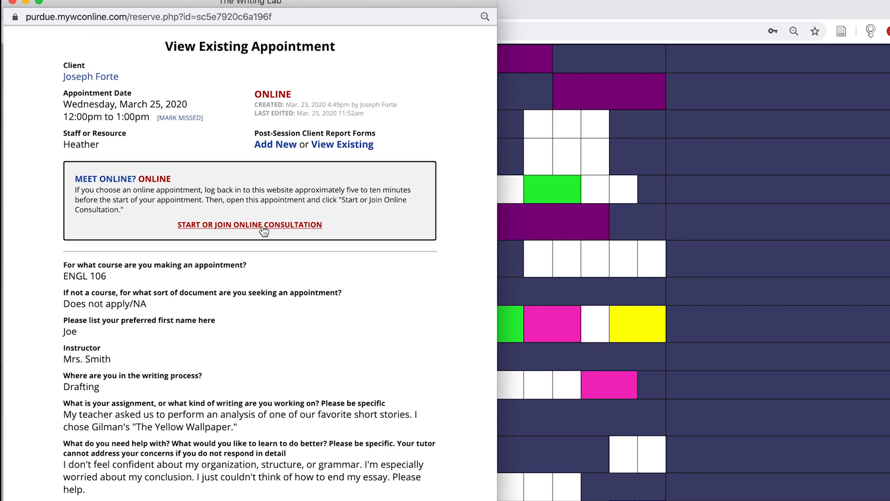
{"action": "mouse_move", "coordinate": [269, 247]}
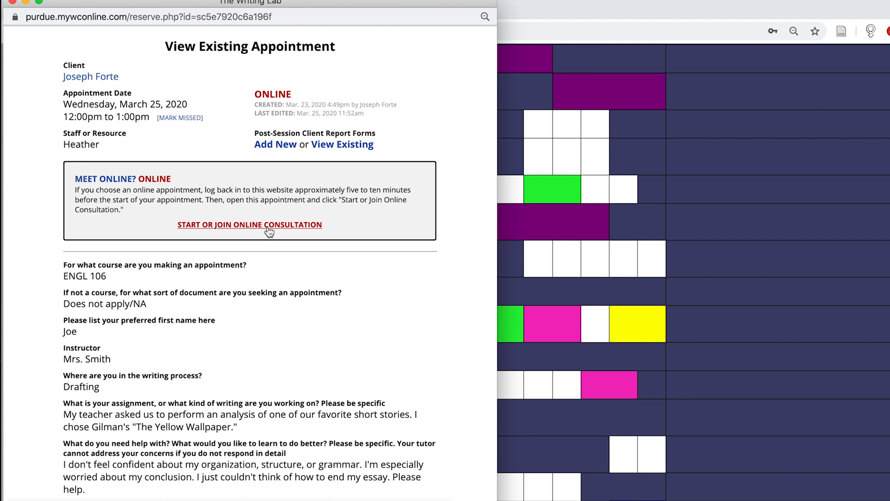
{"action": "left_click", "coordinate": [249, 225]}
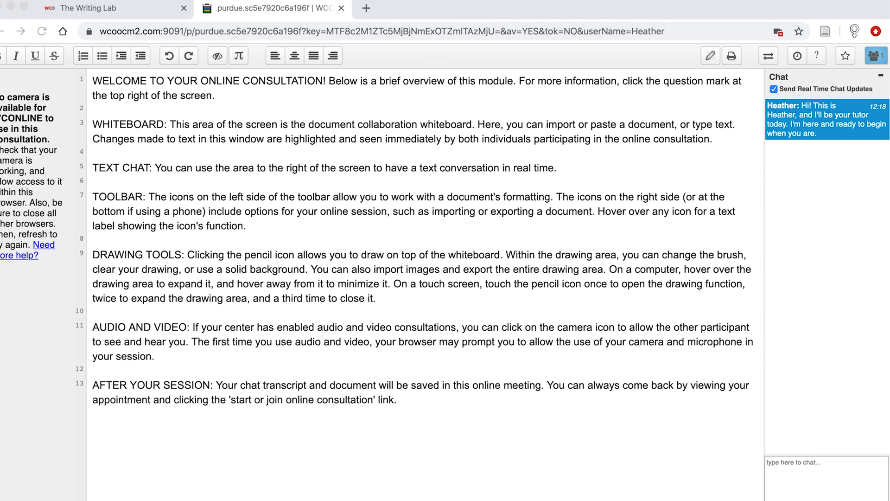
{"action": "mouse_move", "coordinate": [829, 296]}
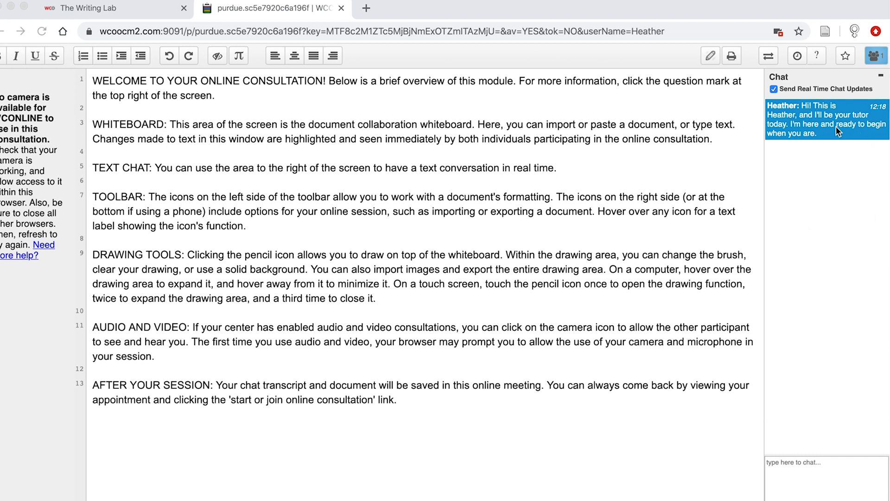
{"action": "mouse_move", "coordinate": [497, 304]}
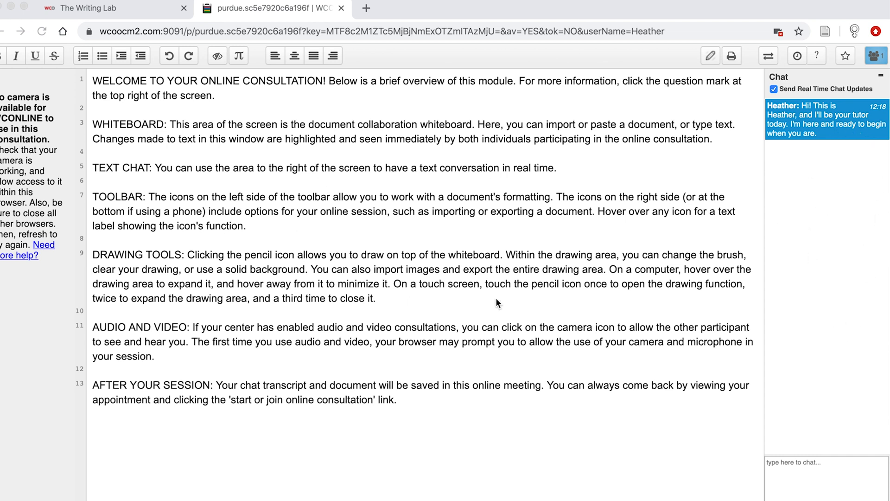
{"action": "mouse_move", "coordinate": [590, 269]}
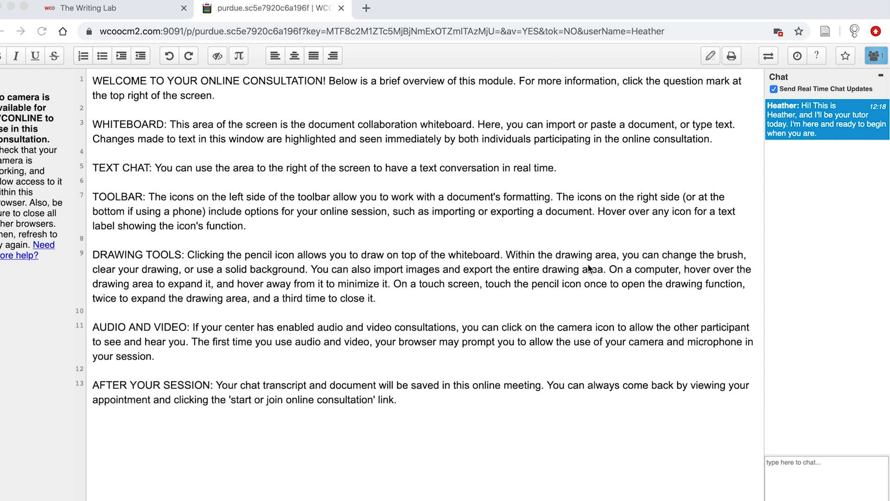
{"action": "mouse_move", "coordinate": [824, 203]}
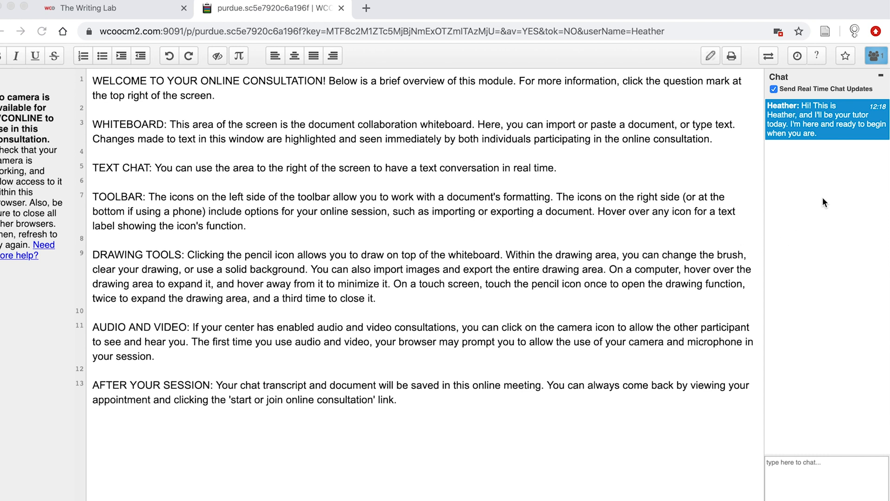
{"action": "mouse_move", "coordinate": [822, 267]}
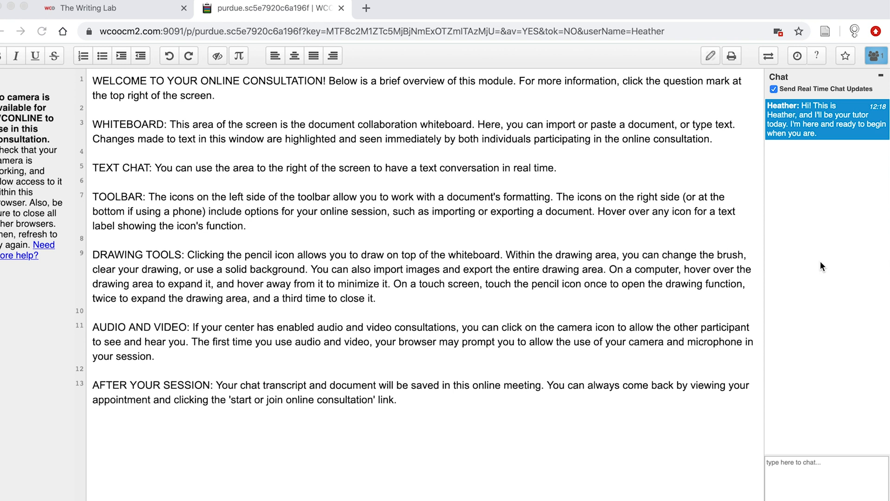
{"action": "left_click", "coordinate": [819, 477]}
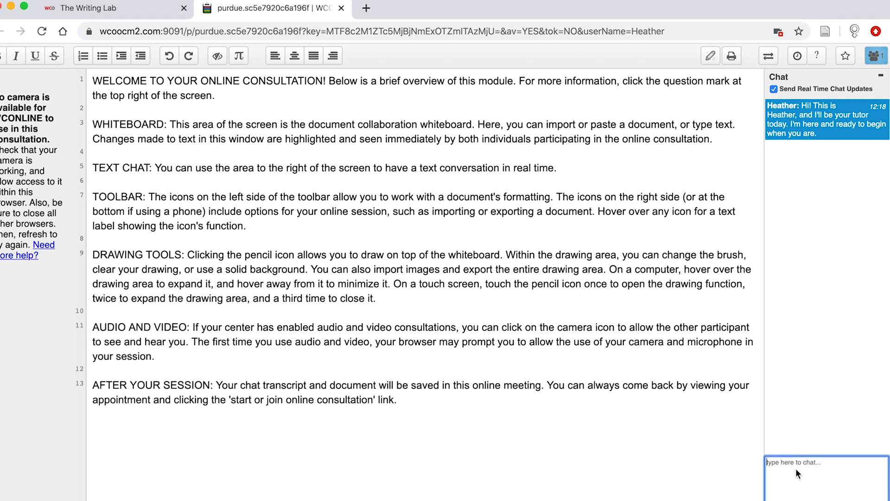
{"action": "type", "text": "Ty"}
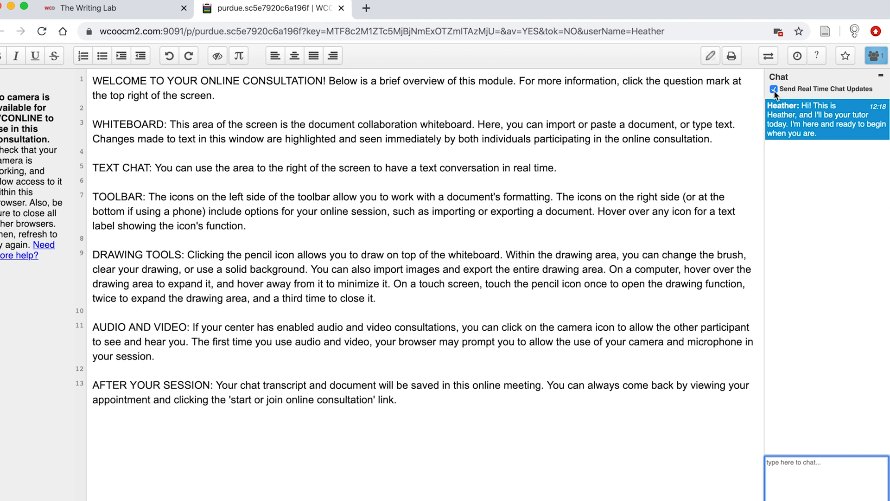
{"action": "left_click", "coordinate": [773, 89]}
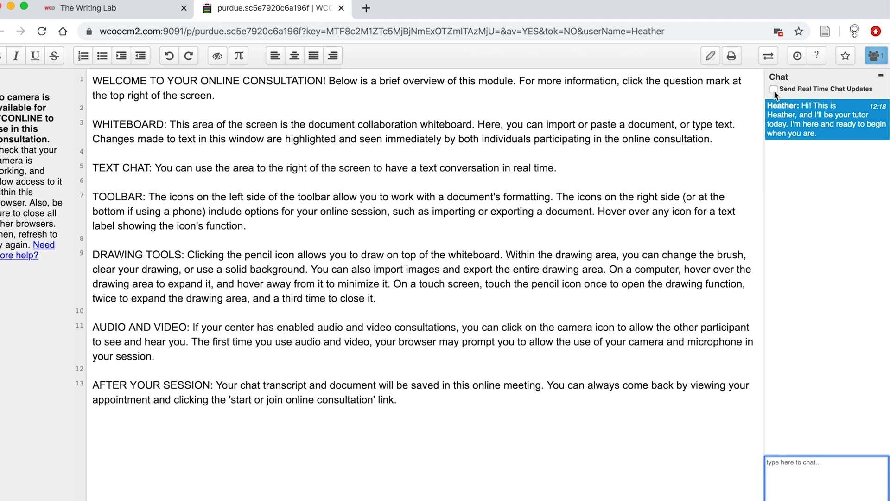
{"action": "left_click", "coordinate": [774, 89]}
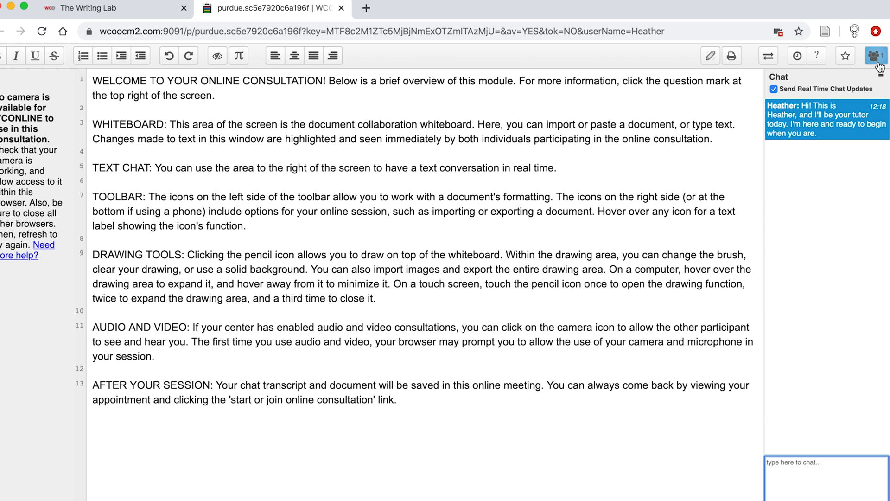
{"action": "mouse_move", "coordinate": [875, 56]}
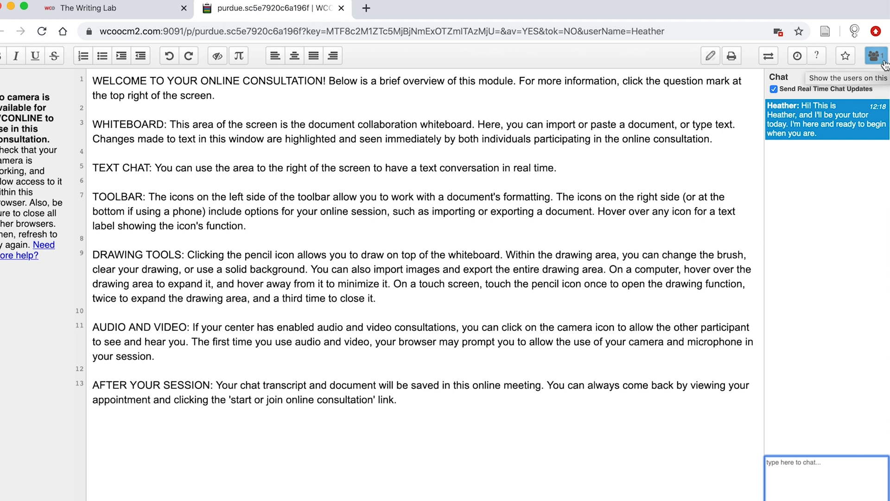
{"action": "mouse_move", "coordinate": [881, 63]}
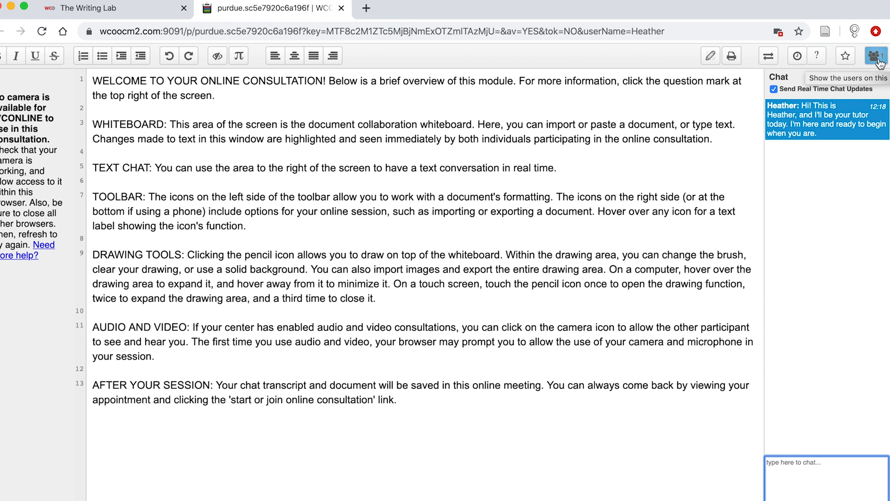
{"action": "left_click", "coordinate": [875, 55]}
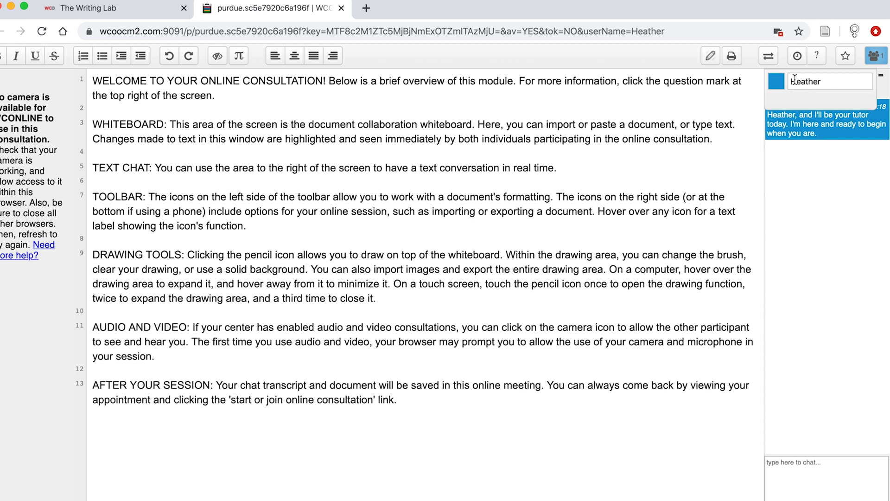
{"action": "left_click", "coordinate": [771, 82]}
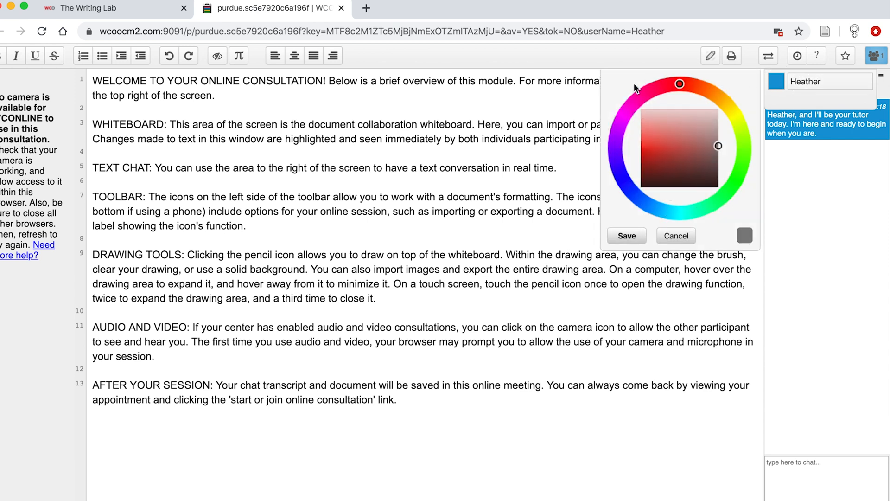
{"action": "mouse_move", "coordinate": [723, 127]}
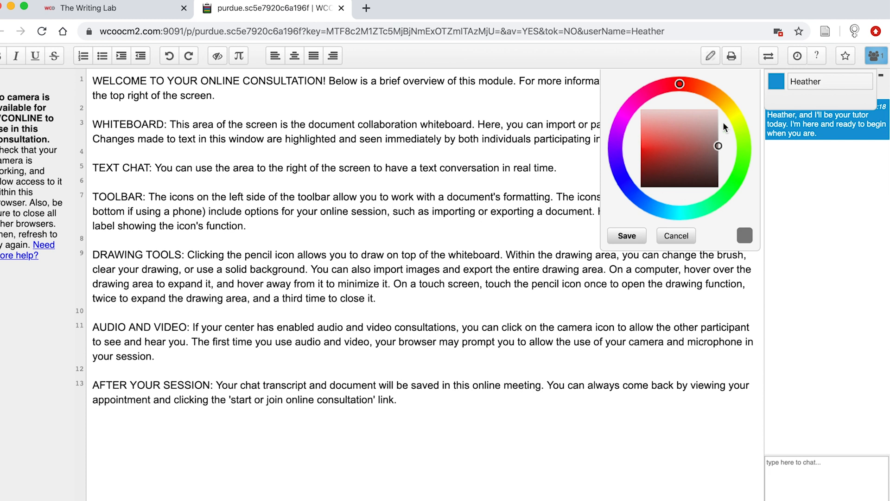
{"action": "left_click", "coordinate": [675, 236]}
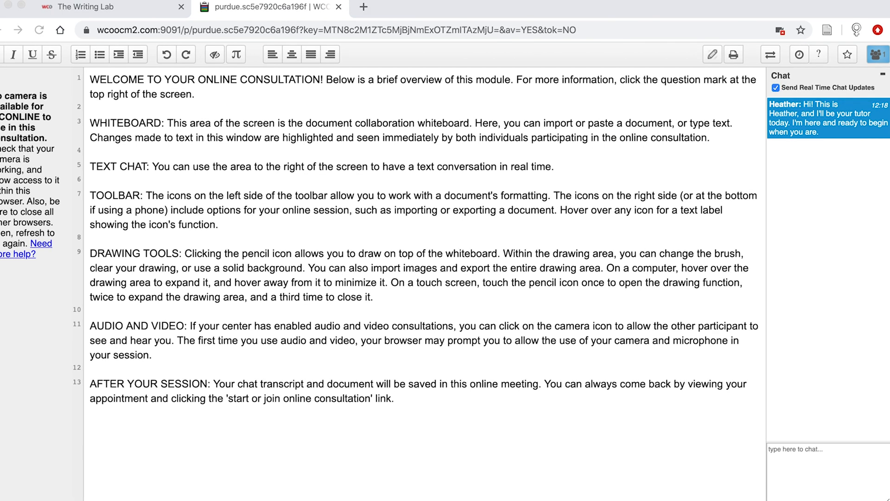
{"action": "mouse_move", "coordinate": [648, 266]}
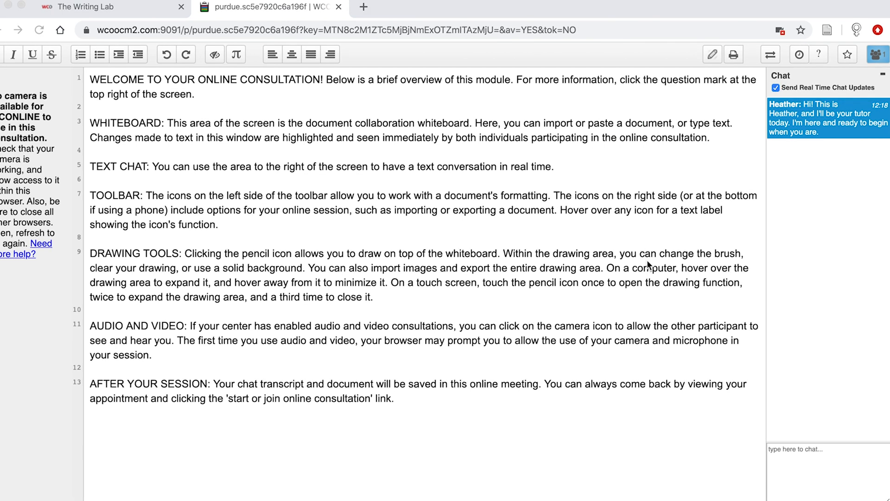
{"action": "mouse_move", "coordinate": [369, 230]}
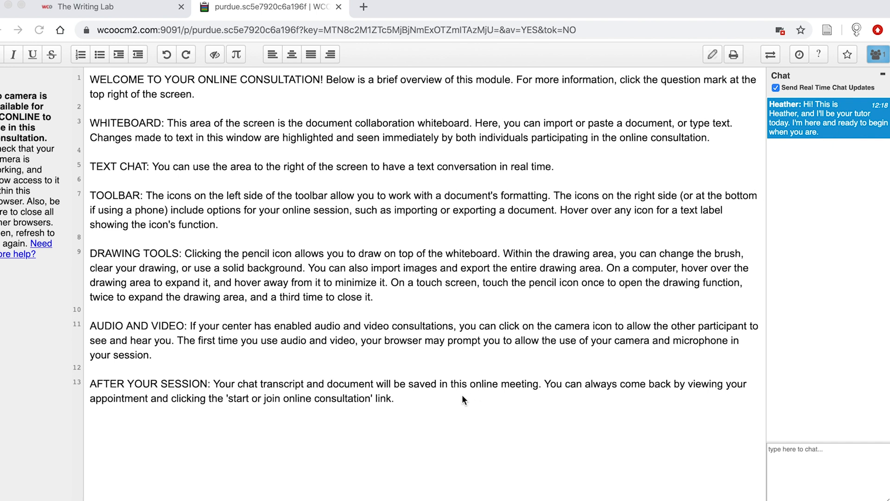
- Type 'My comments will appear in blue here' at the end of the whiteboard
{"action": "type", "text": "My"}
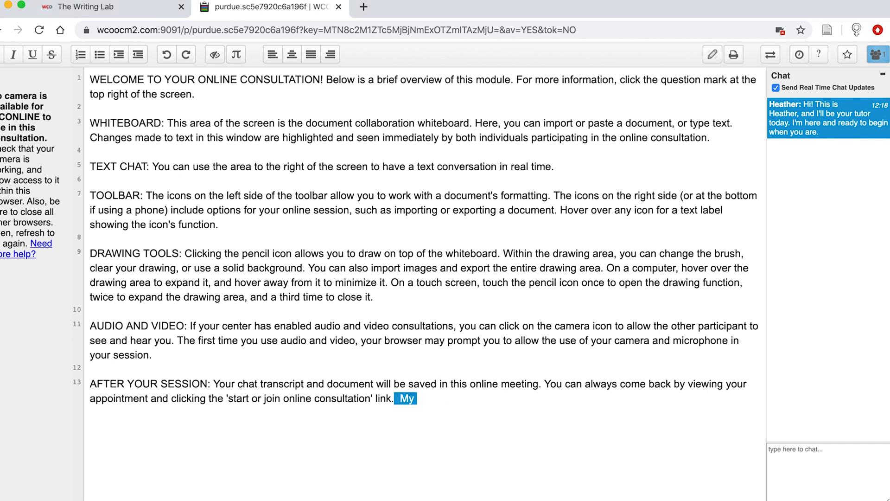
{"action": "type", "text": "comments will appear in blue here"}
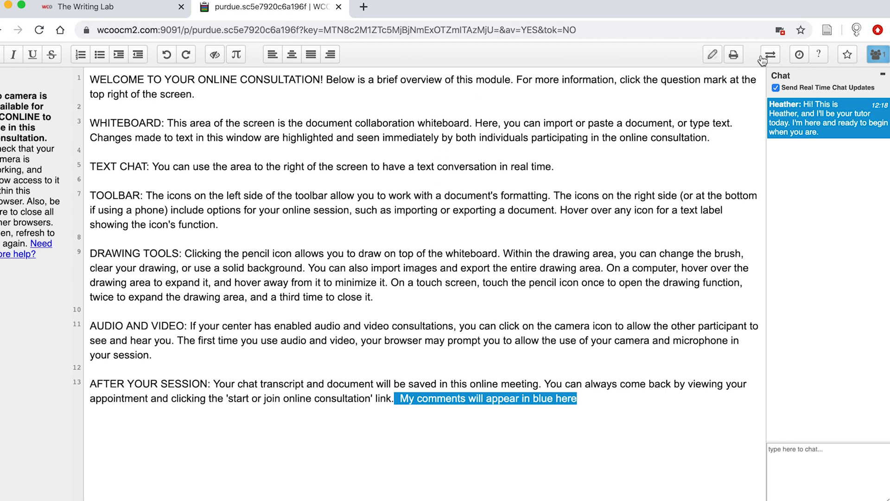
{"action": "left_click", "coordinate": [769, 55]}
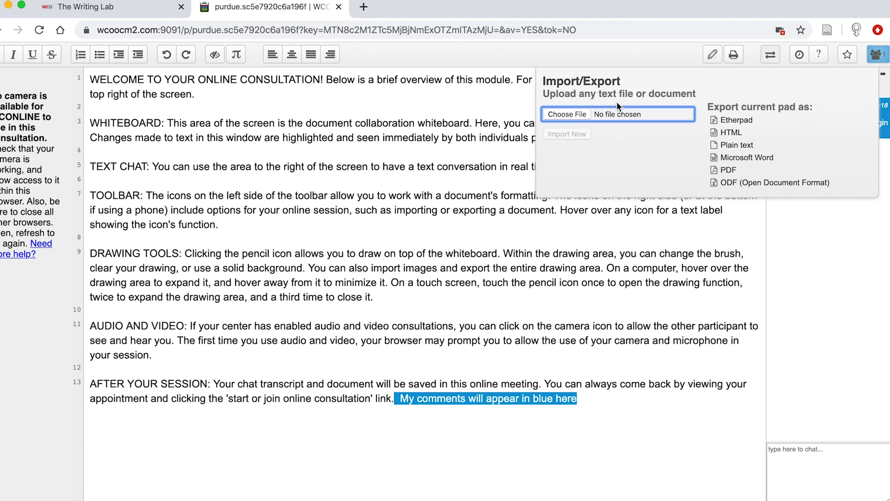
{"action": "mouse_move", "coordinate": [785, 144]}
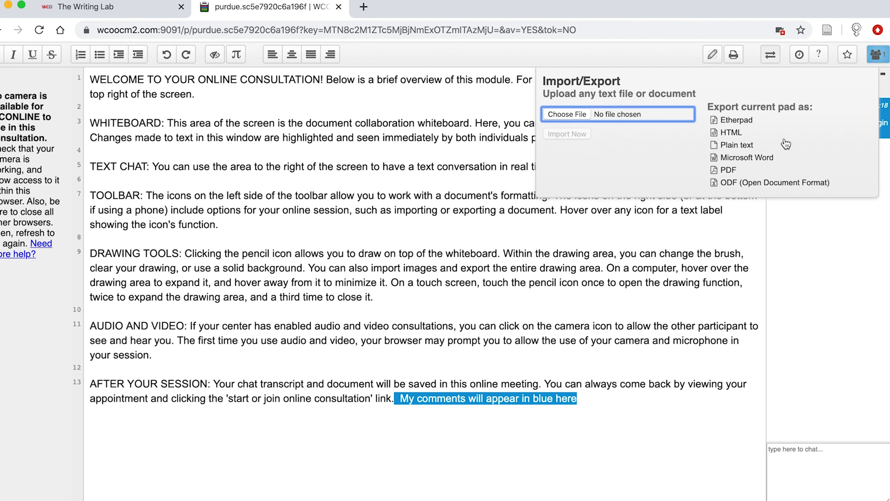
{"action": "mouse_move", "coordinate": [755, 179]}
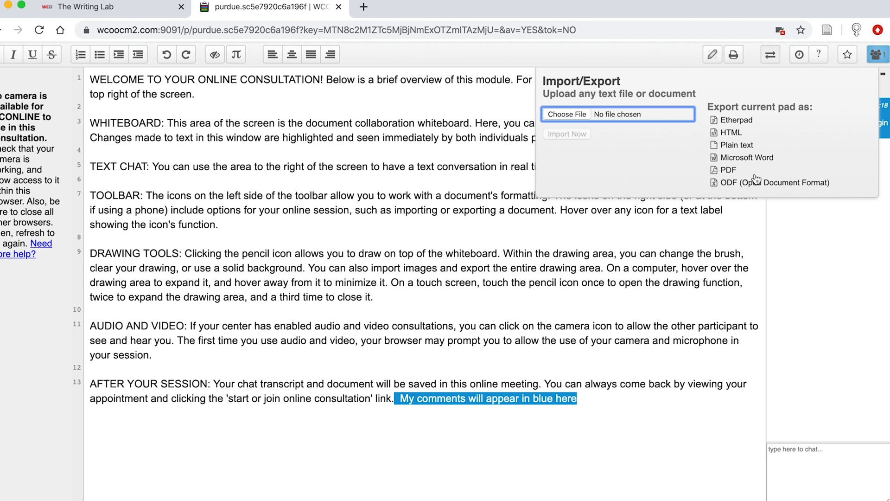
{"action": "mouse_move", "coordinate": [755, 179]}
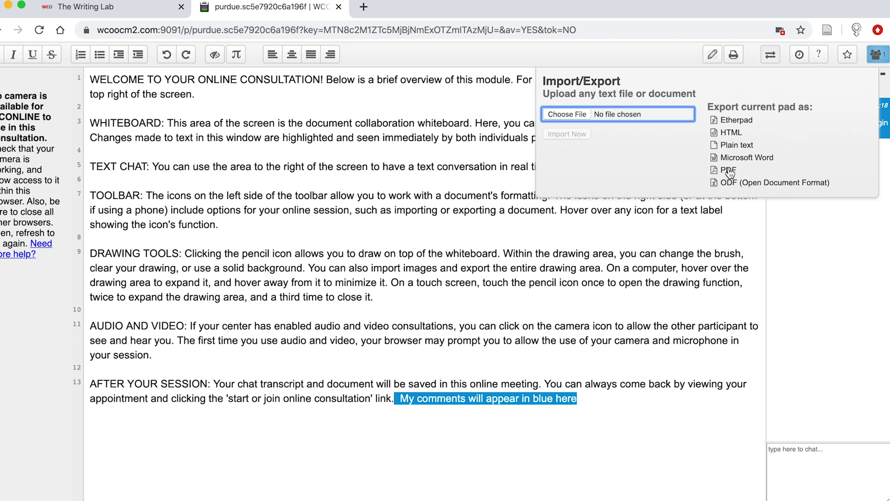
{"action": "mouse_move", "coordinate": [750, 118]}
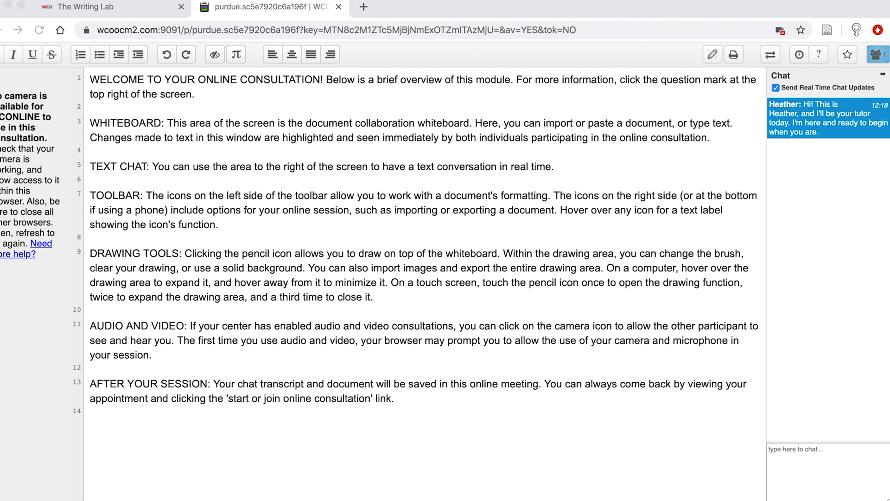
- Replace the welcome text with the pasted Essay 1 Draft on The Yellow Wallpaper
{"action": "key", "text": "ctrl+a"}
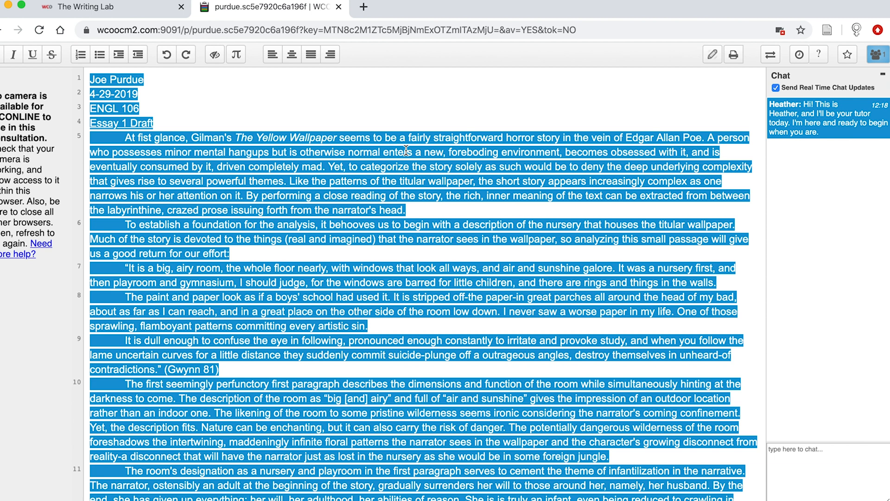
{"action": "left_click", "coordinate": [214, 54]}
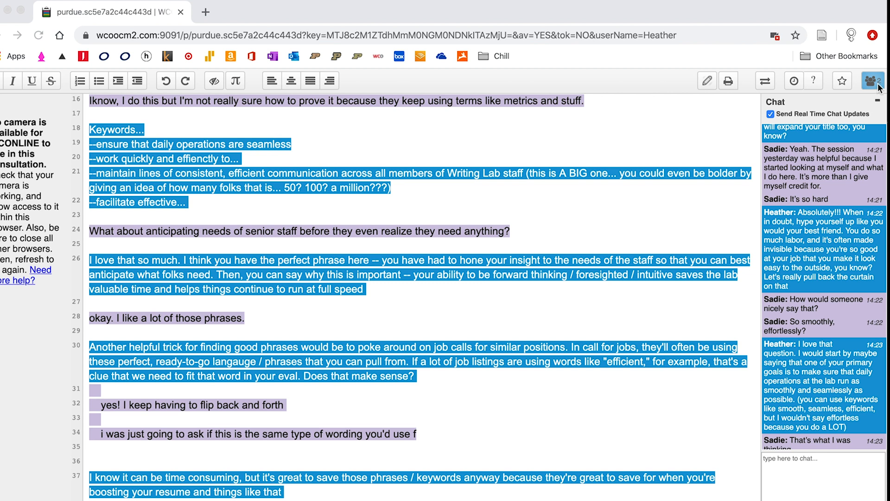
- Close the participant list, type 'Absolutely!' under the resume question, and scroll the pad
{"action": "type", "text": "or a resume?"}
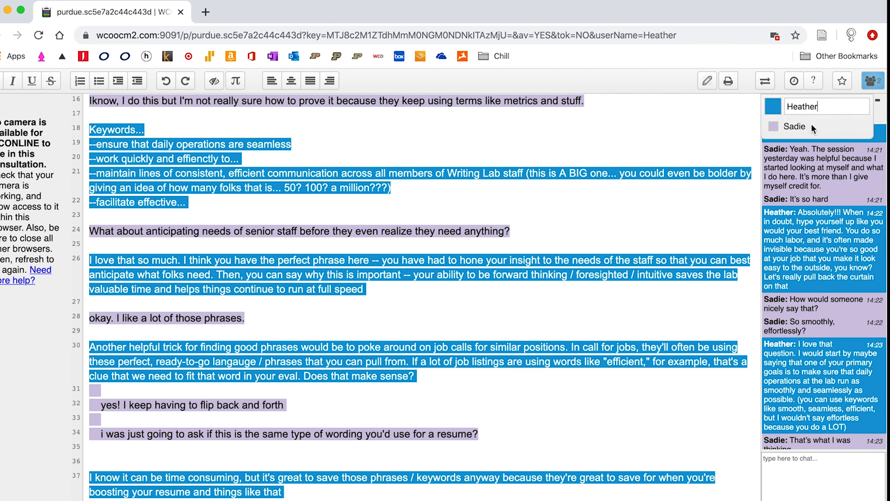
{"action": "mouse_move", "coordinate": [775, 138]}
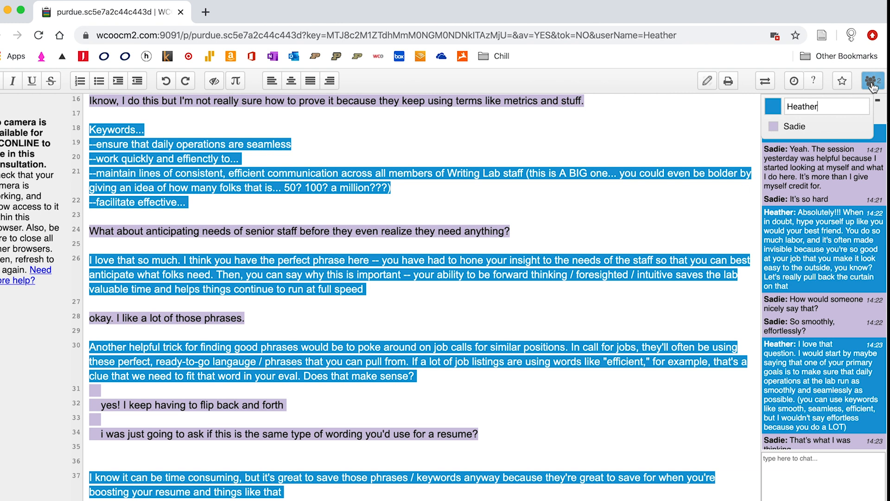
{"action": "left_click", "coordinate": [873, 80]}
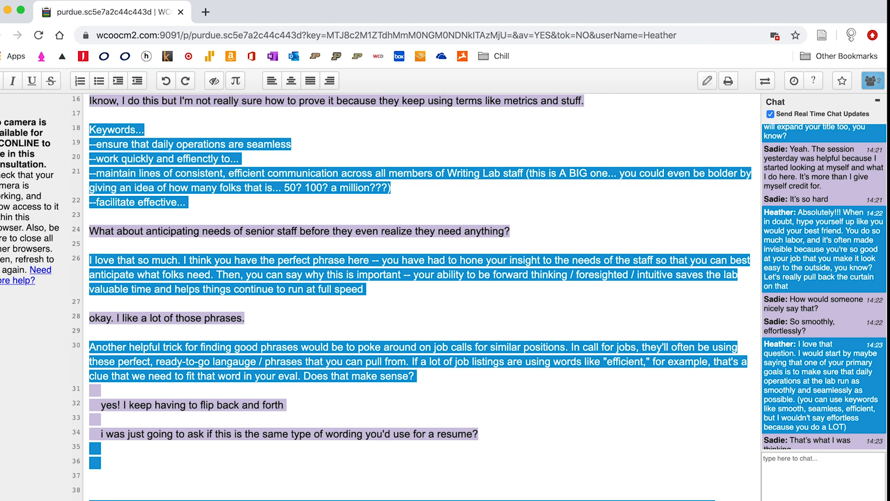
{"action": "type", "text": "Abosl"}
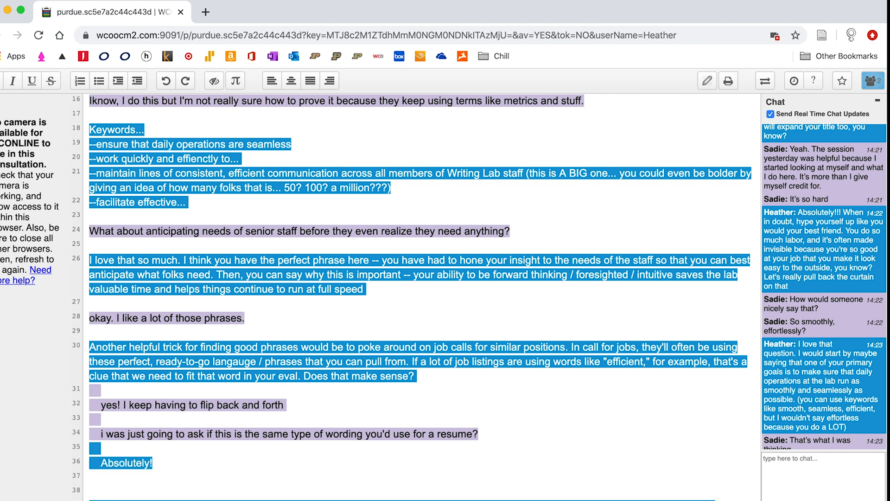
{"action": "scroll", "scroll_direction": "down", "scroll_amount": 3}
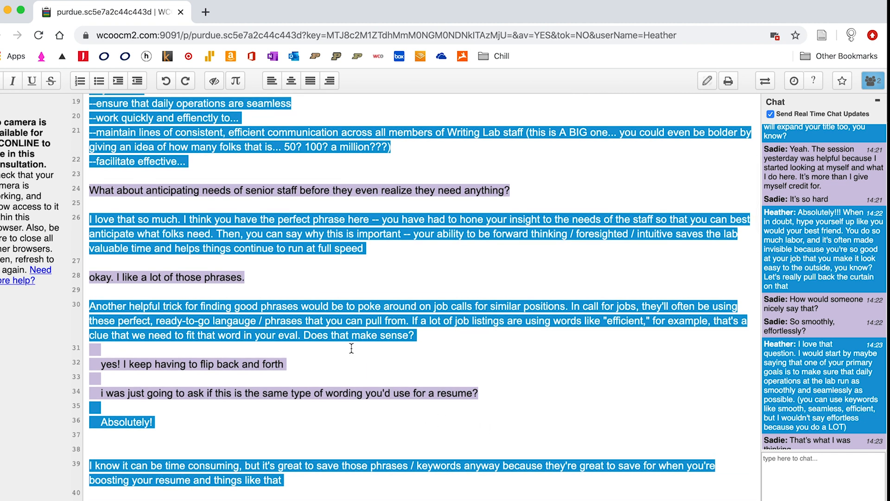
{"action": "mouse_move", "coordinate": [183, 170]}
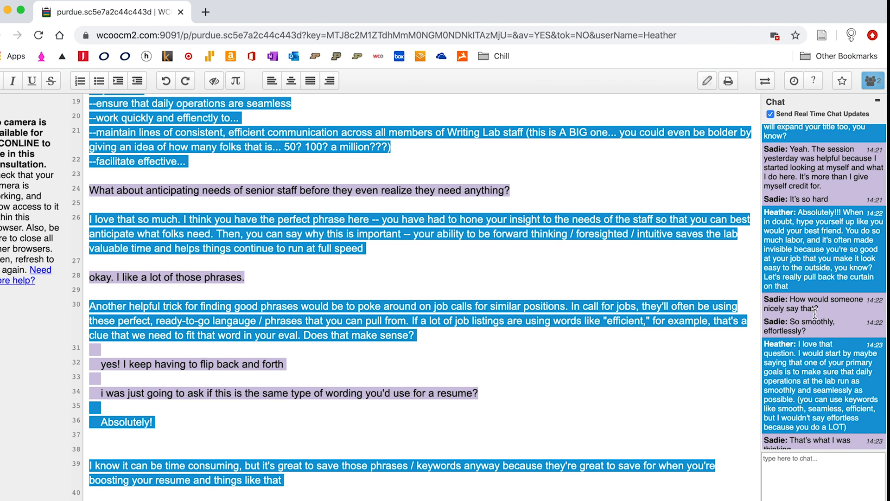
{"action": "scroll", "scroll_direction": "down", "scroll_amount": 3}
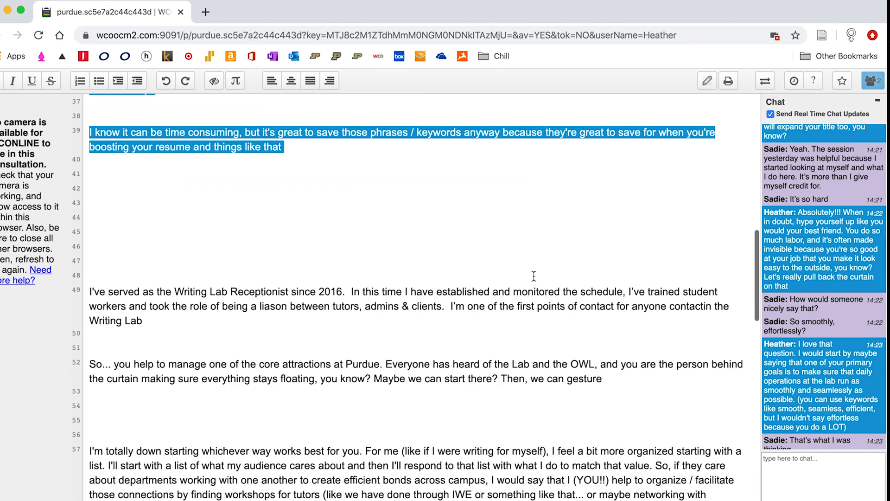
{"action": "scroll", "scroll_direction": "down", "scroll_amount": 3}
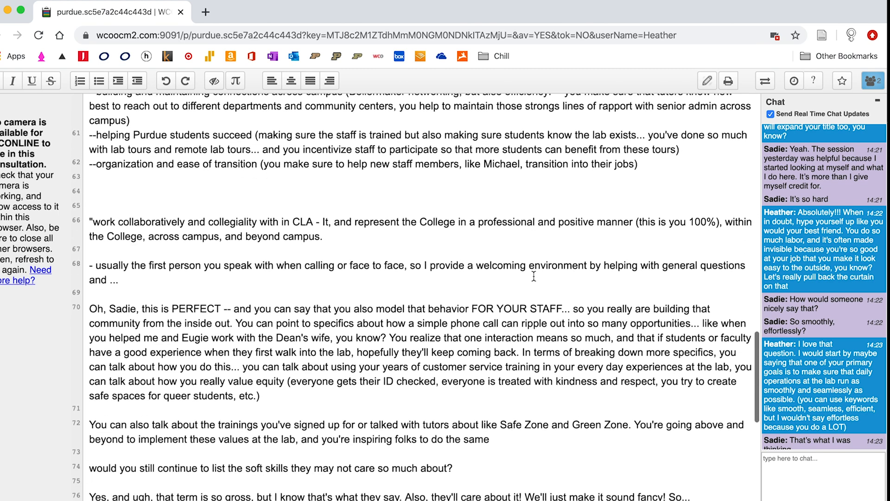
{"action": "scroll", "scroll_direction": "down", "scroll_amount": 3}
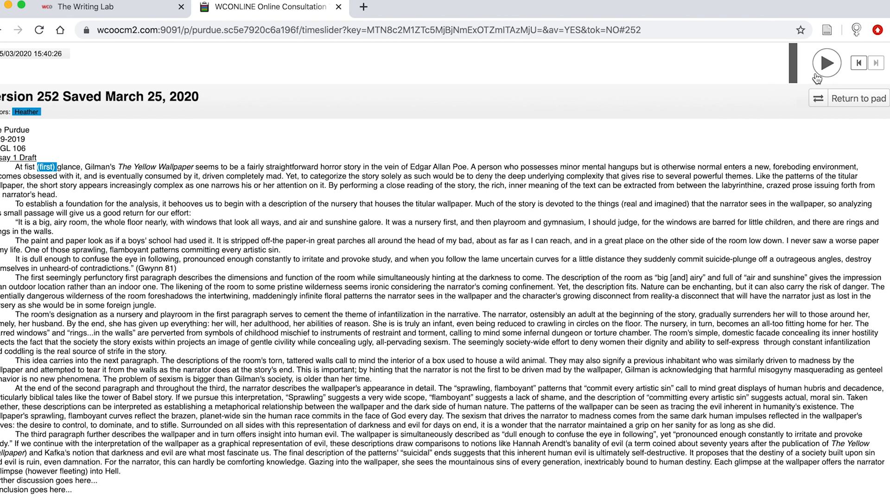
{"action": "mouse_move", "coordinate": [827, 63]}
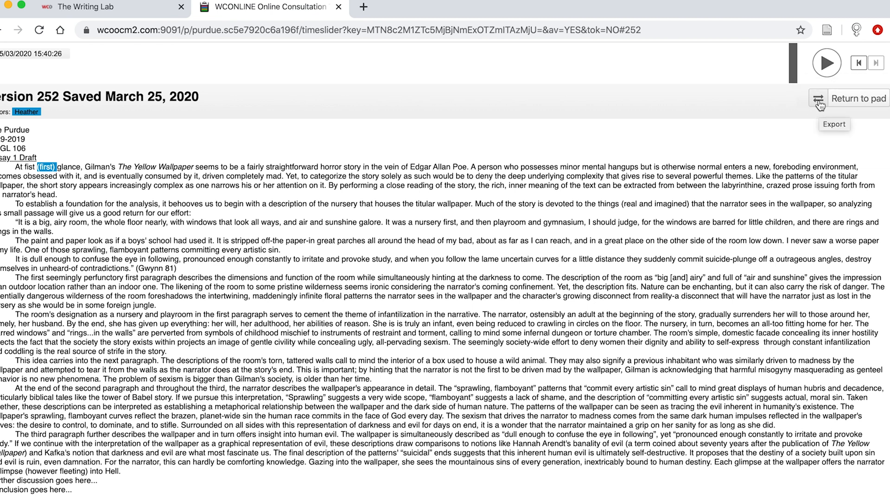
{"action": "mouse_move", "coordinate": [820, 111]}
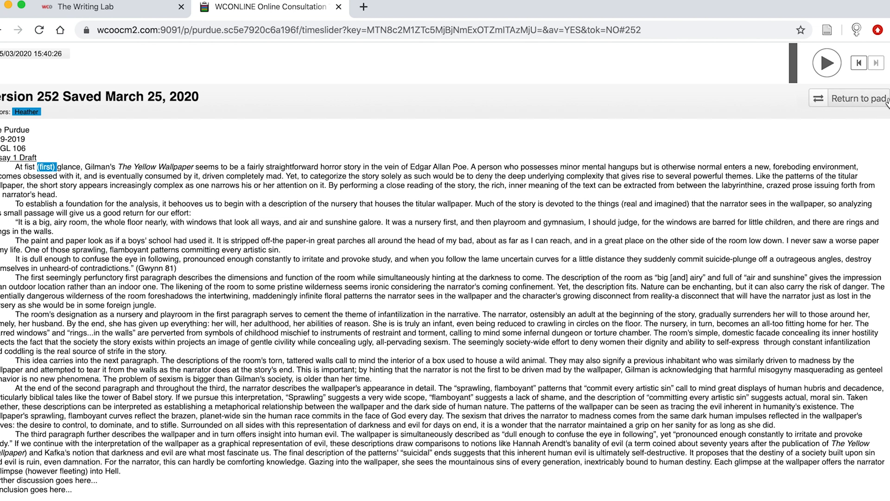
- Leave version 252 of the Time Slider and return to the editable pad
{"action": "left_click", "coordinate": [858, 98]}
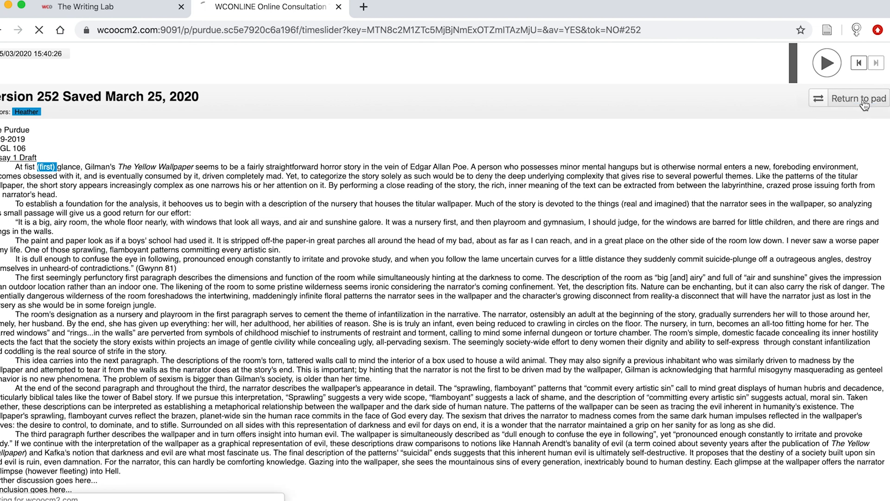
{"action": "left_click", "coordinate": [858, 98]}
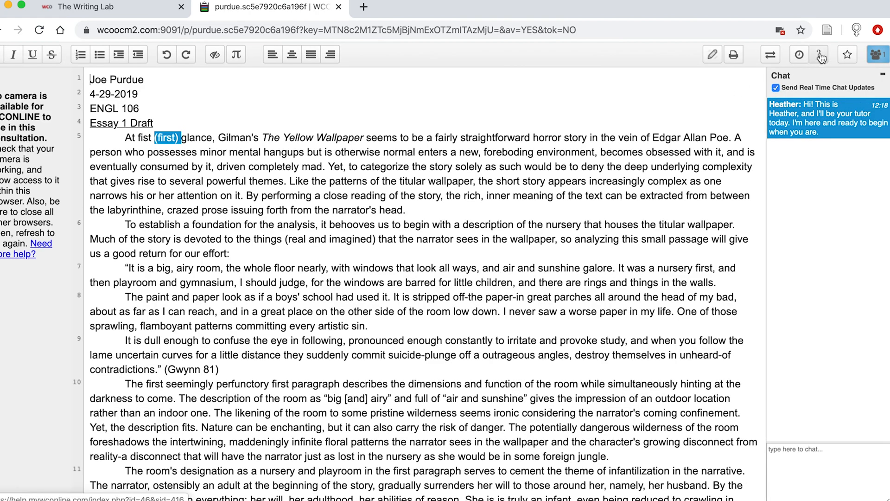
{"action": "mouse_move", "coordinate": [821, 55]}
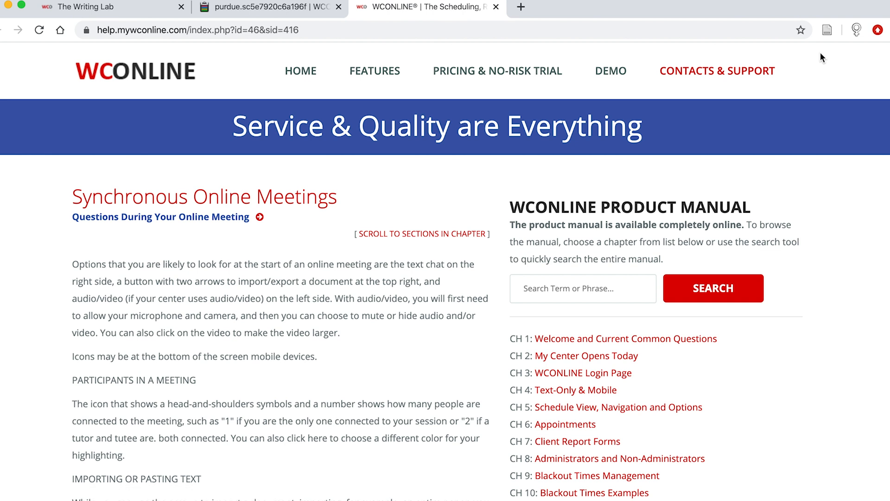
{"action": "mouse_move", "coordinate": [208, 263]}
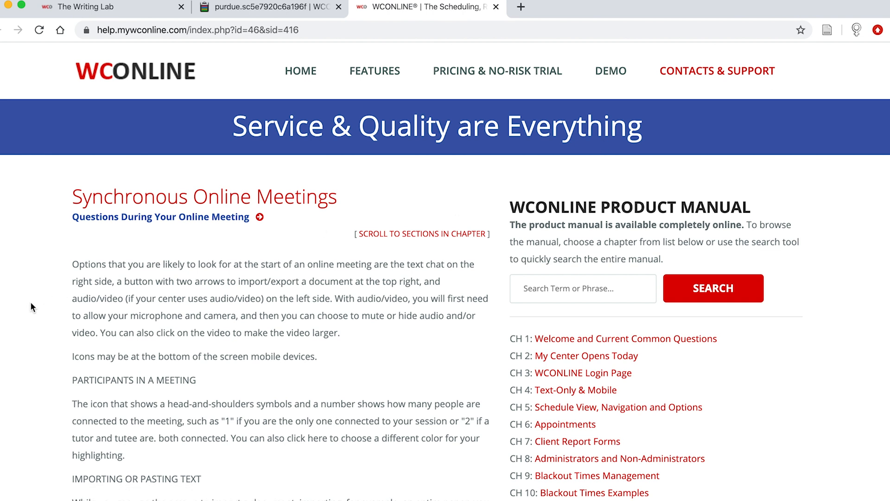
- Scroll through the Synchronous Online Meetings manual page covering chat, import/export and participants
{"action": "scroll", "scroll_direction": "down", "scroll_amount": 3}
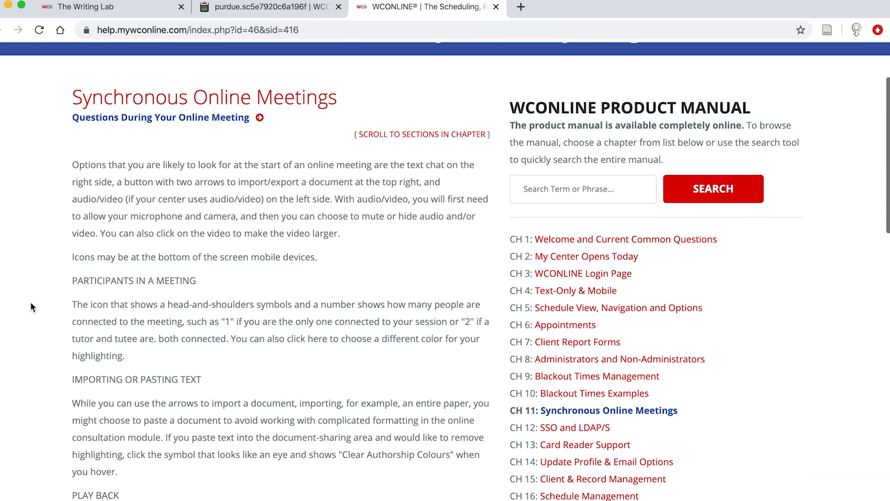